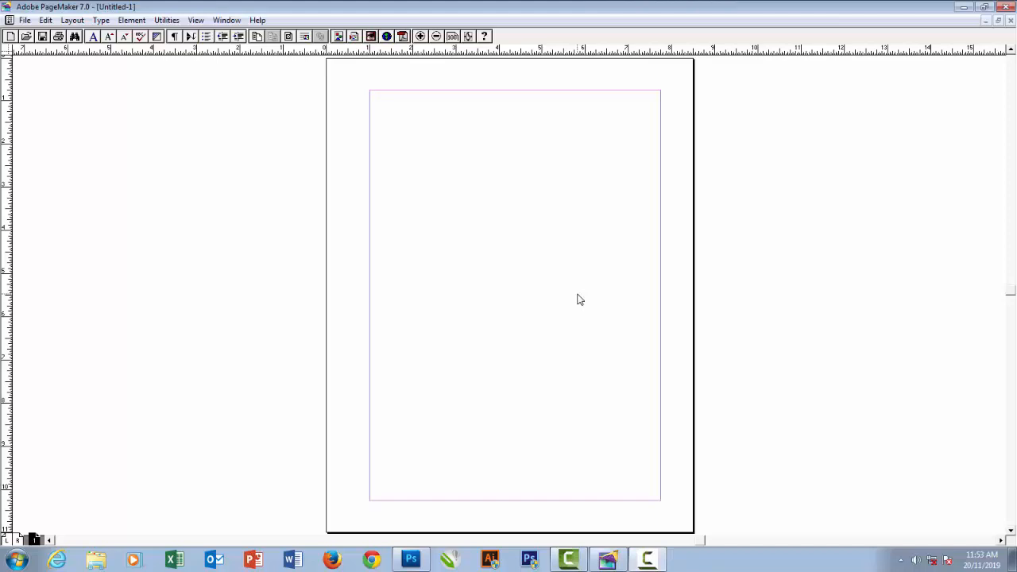
pyautogui.moveTo(569, 294)
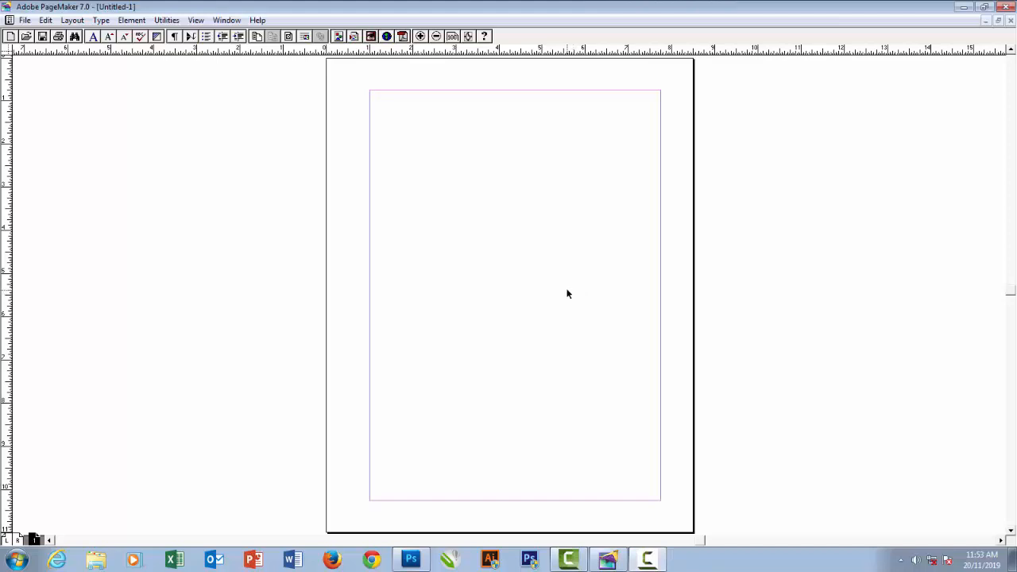
pyautogui.moveTo(340, 264)
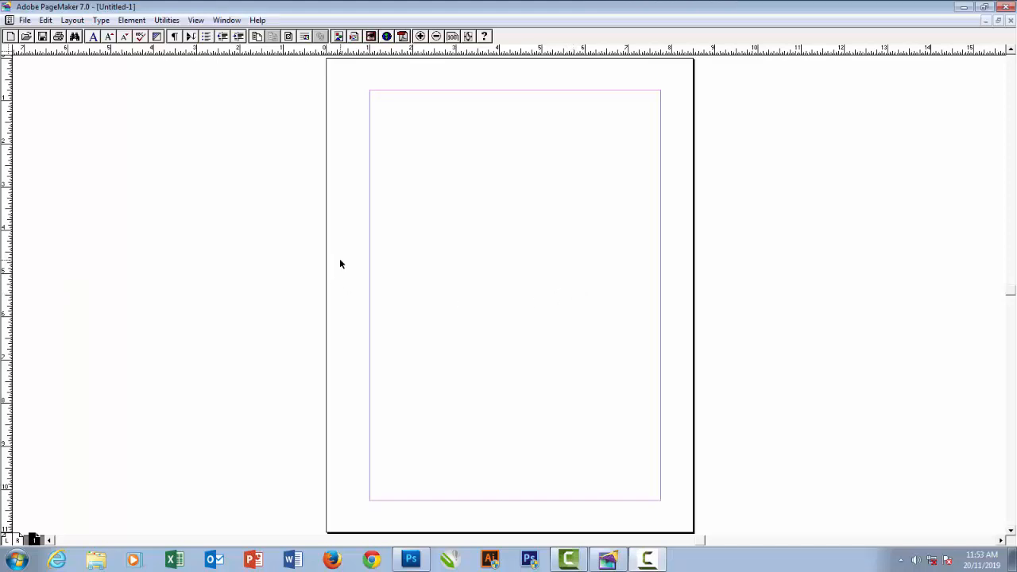
pyautogui.moveTo(359, 212)
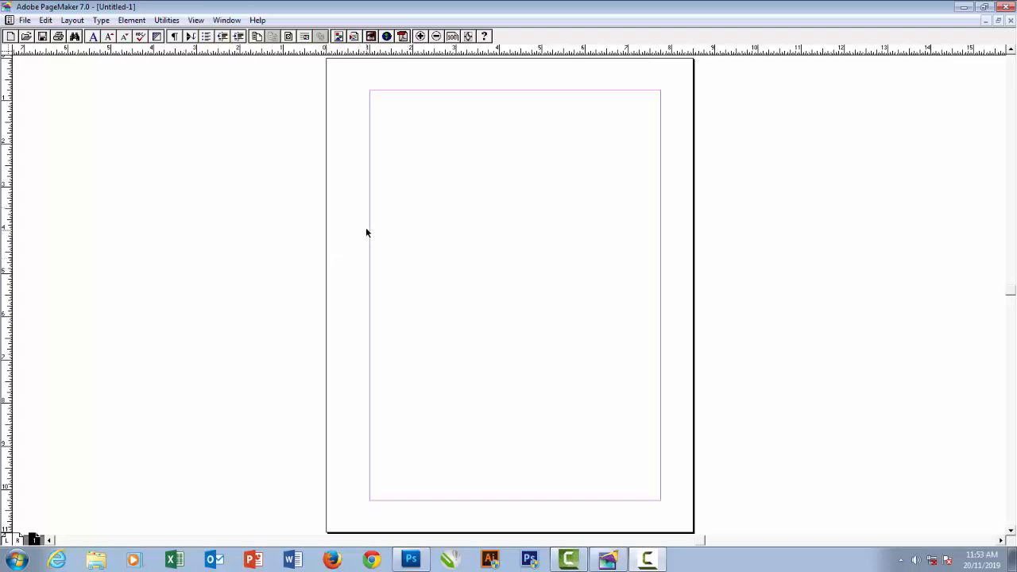
pyautogui.moveTo(380, 211)
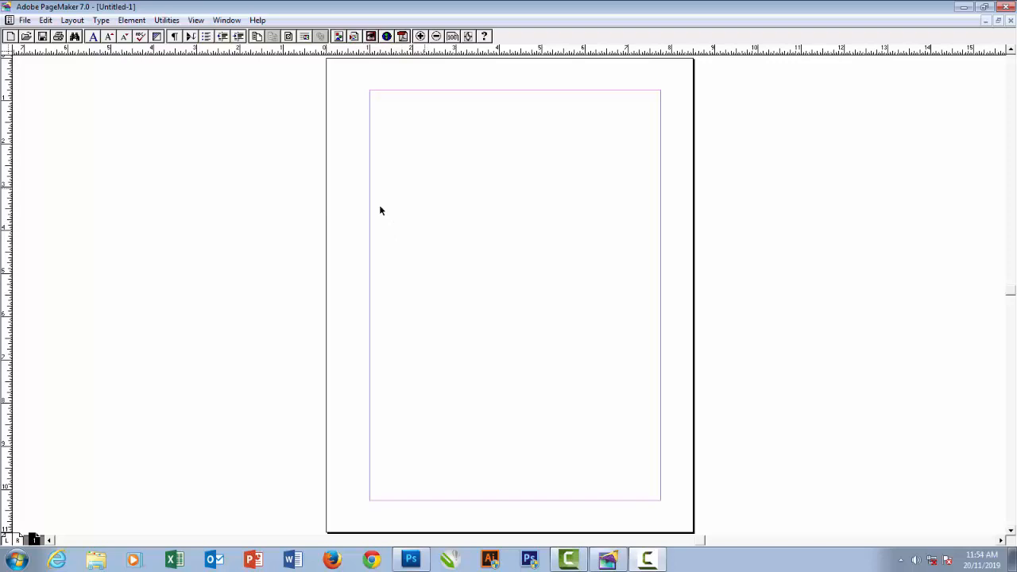
pyautogui.moveTo(311, 475)
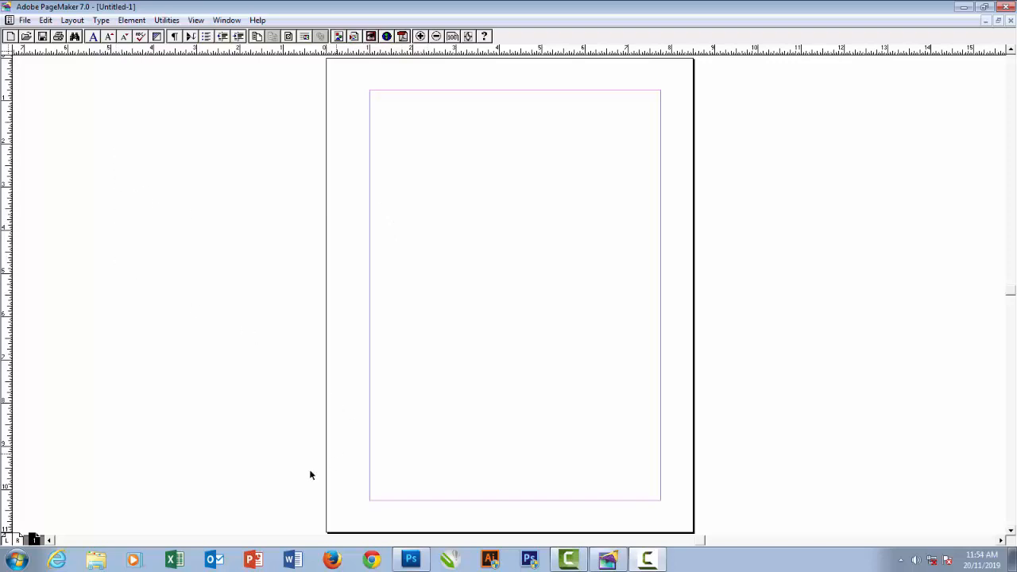
pyautogui.moveTo(670, 152)
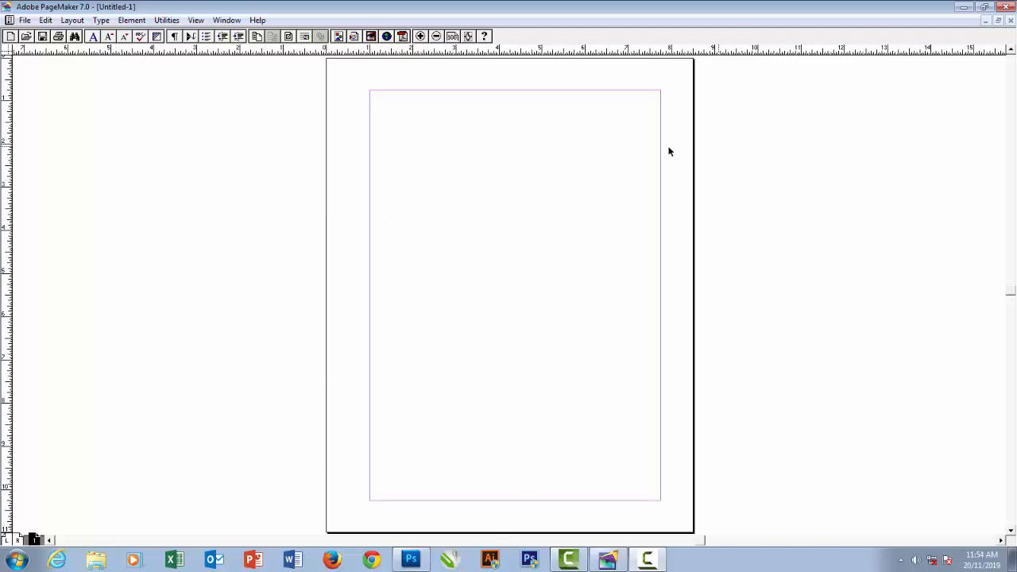
pyautogui.moveTo(227, 62)
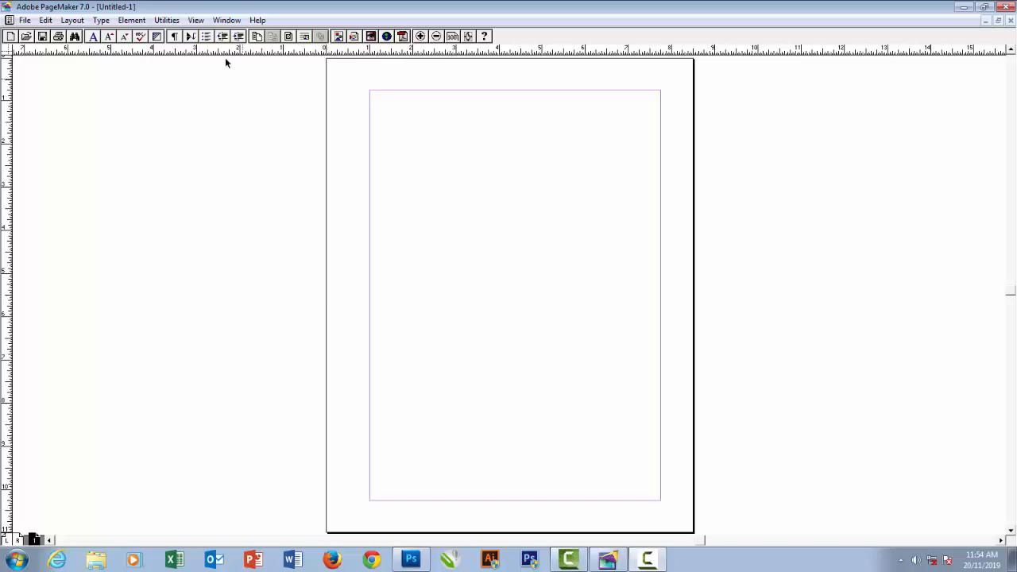
# - Show the Tools, Colors and Control palettes from the Window menu
pyautogui.click(227, 20)
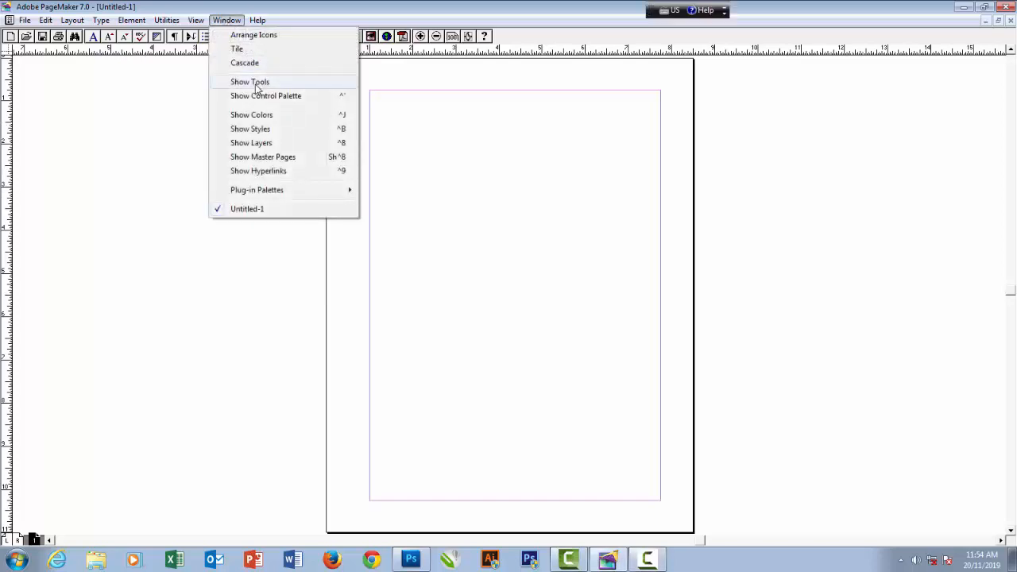
pyautogui.click(249, 82)
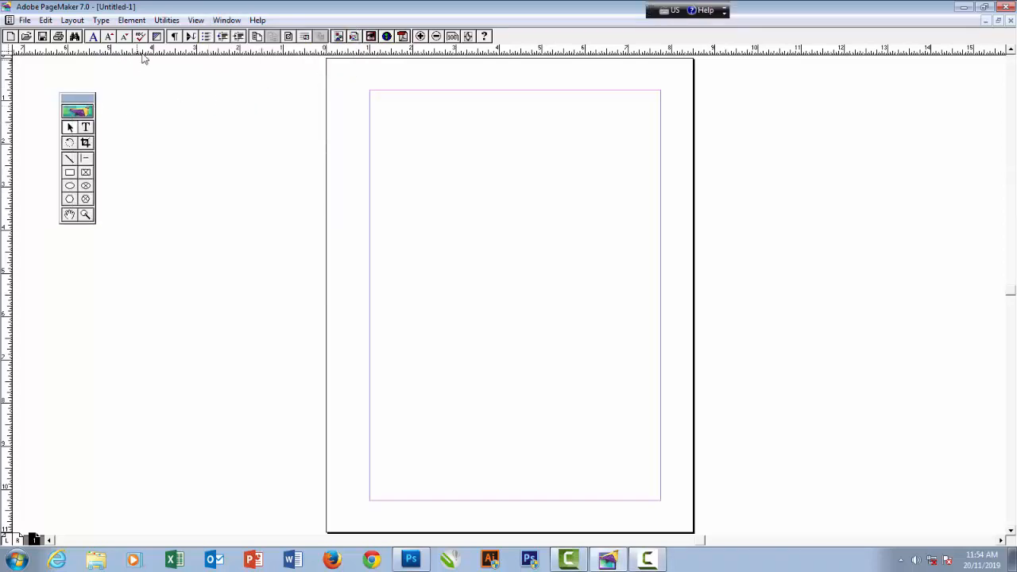
pyautogui.click(226, 20)
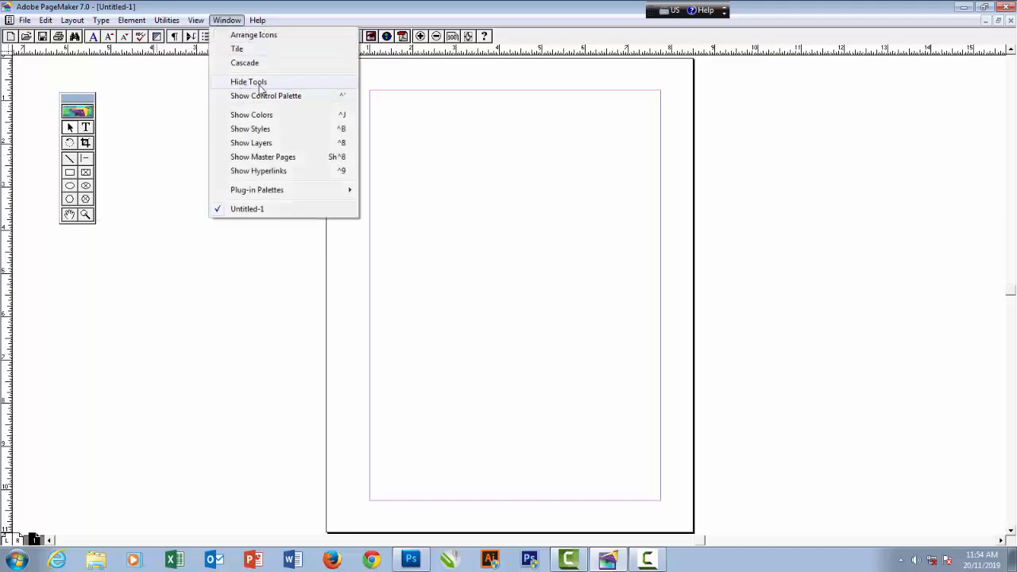
pyautogui.click(249, 82)
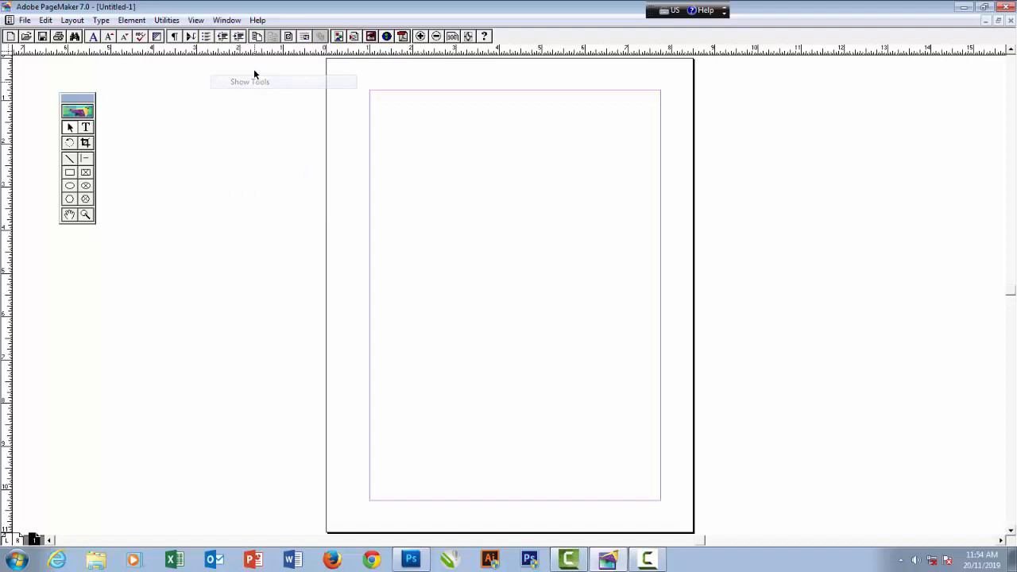
pyautogui.click(226, 20)
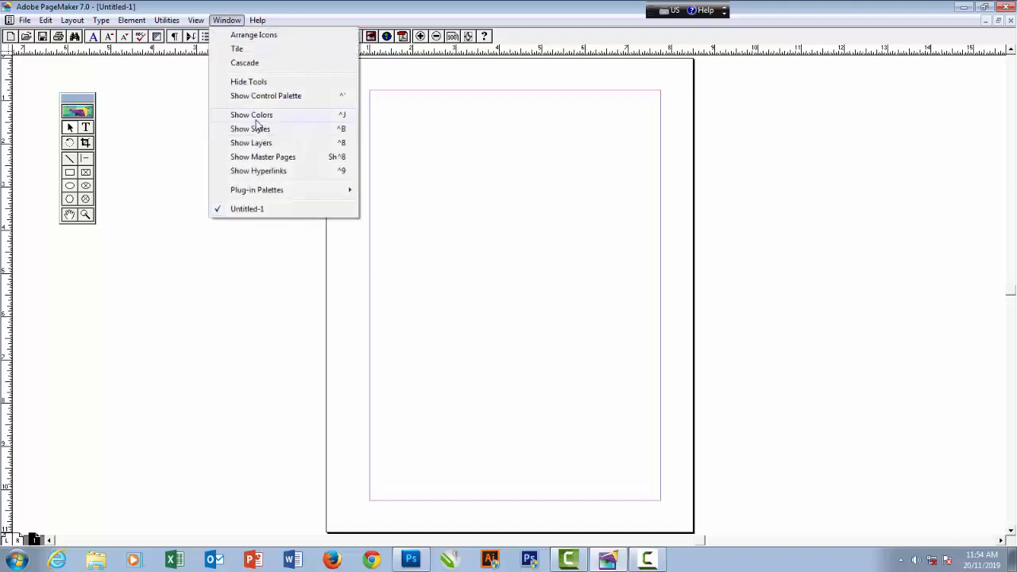
pyautogui.click(252, 114)
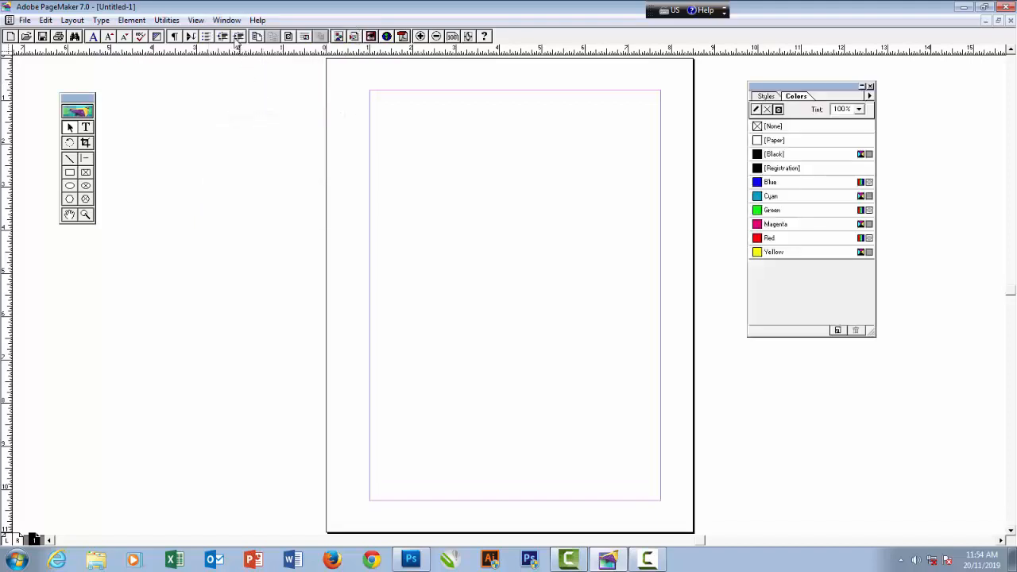
pyautogui.click(227, 20)
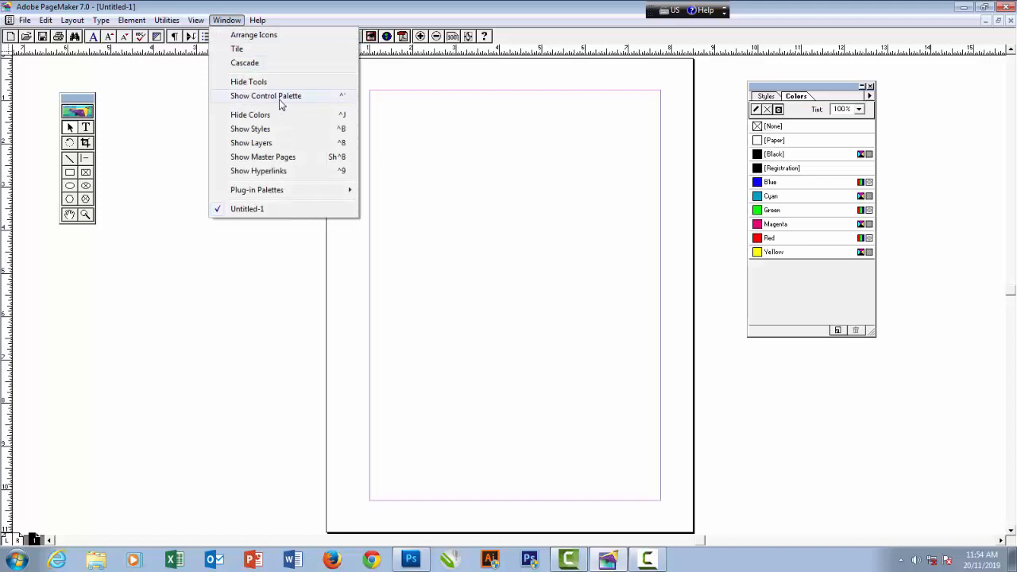
pyautogui.click(266, 95)
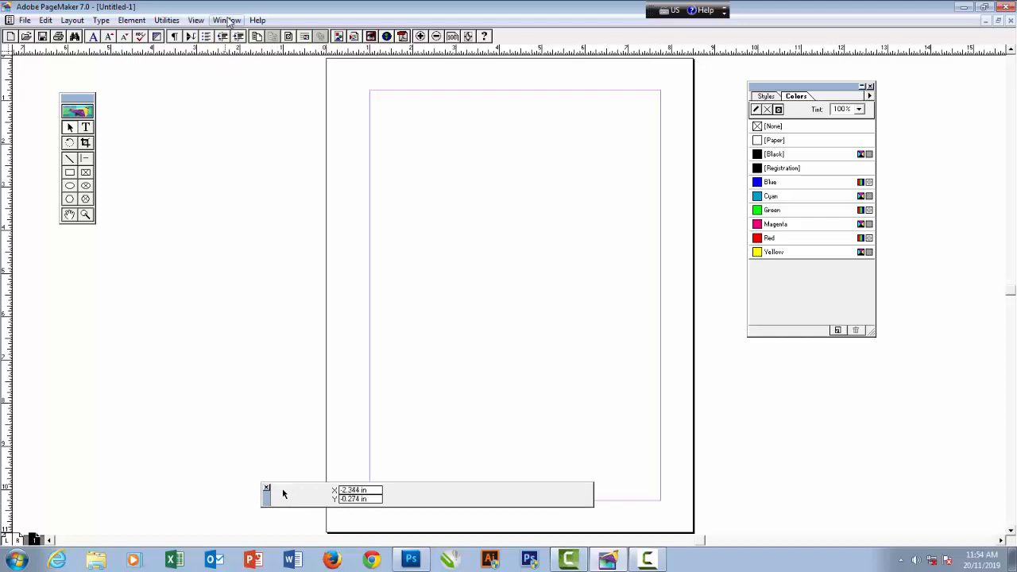
# - Place a text insertion point near the page's top-left and set the size to 36 pt
pyautogui.click(226, 20)
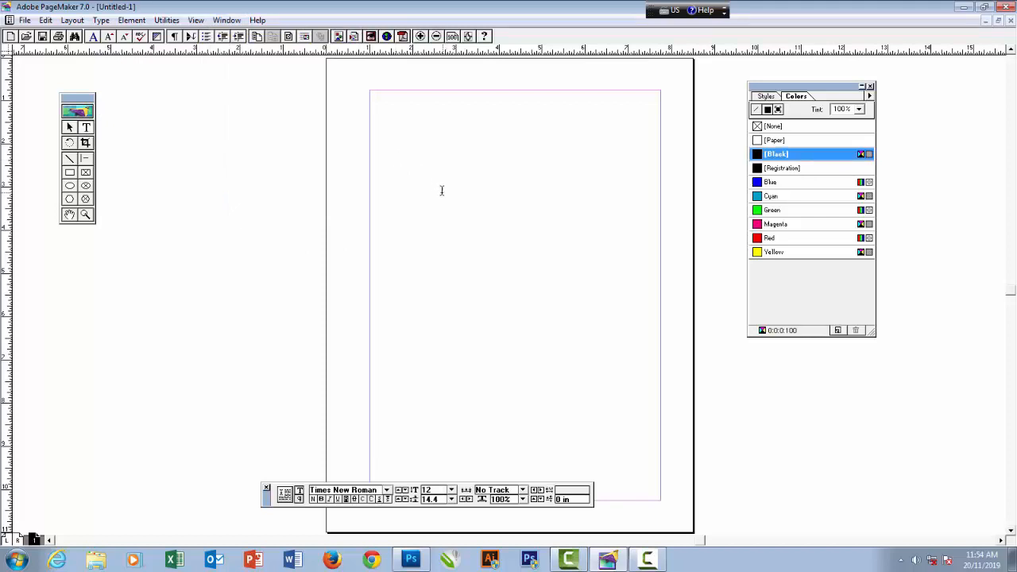
pyautogui.moveTo(502, 238)
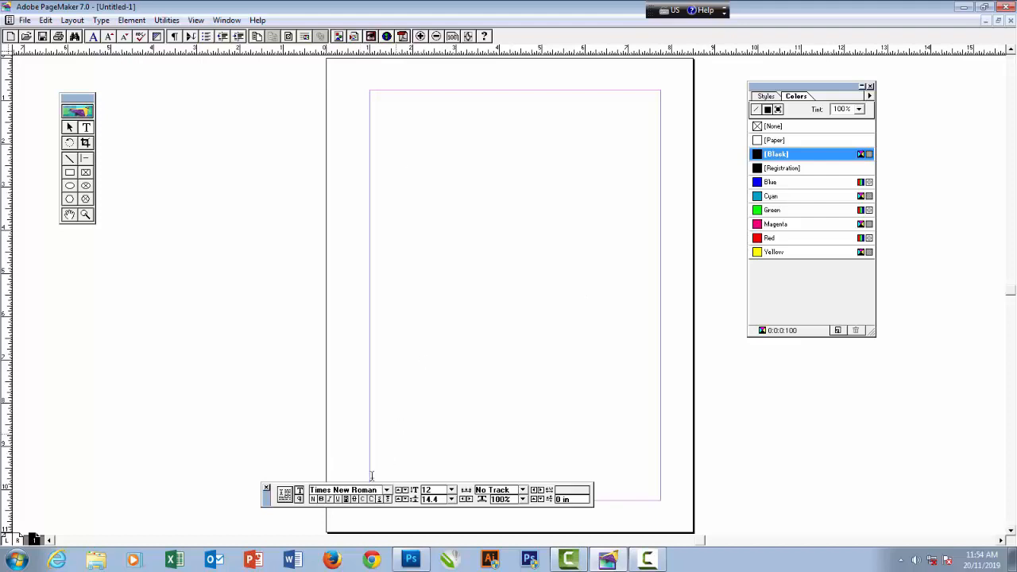
pyautogui.click(386, 490)
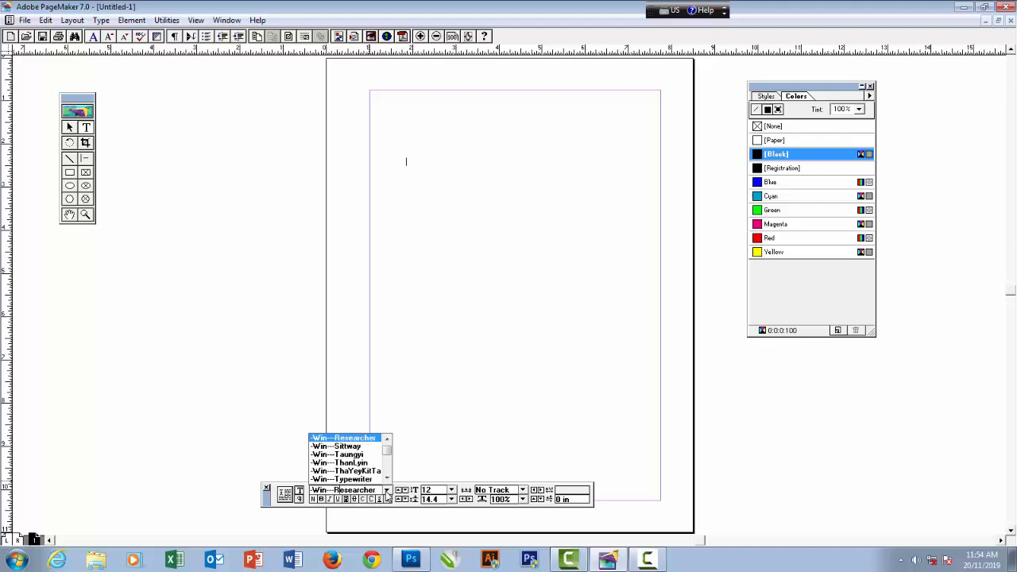
pyautogui.click(451, 490)
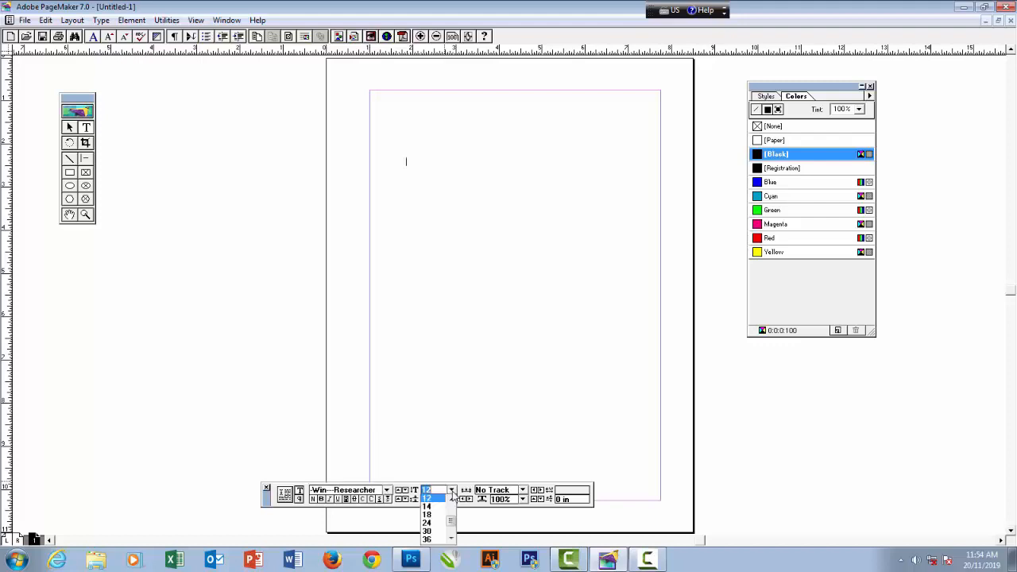
pyautogui.click(427, 538)
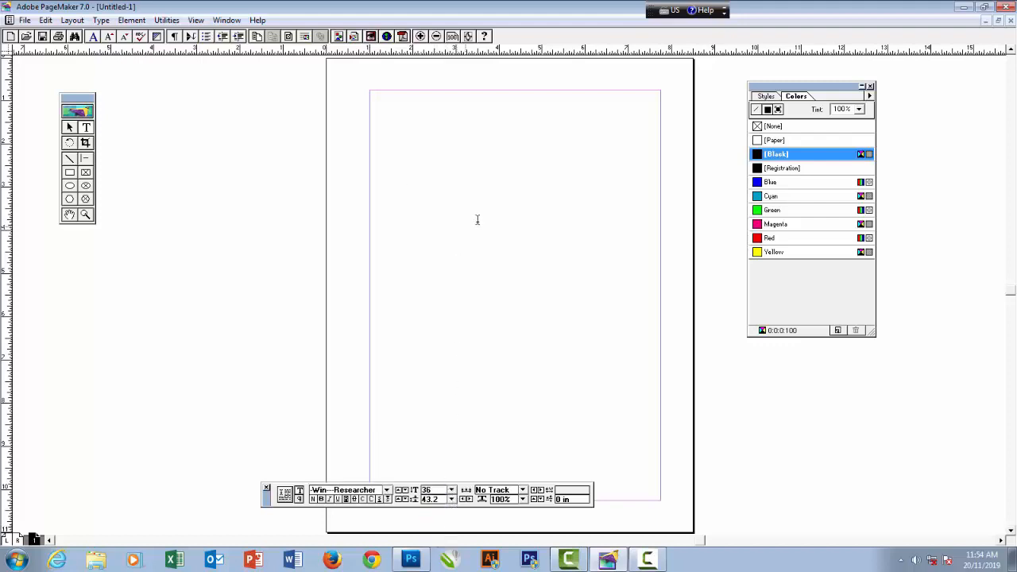
pyautogui.moveTo(437, 467)
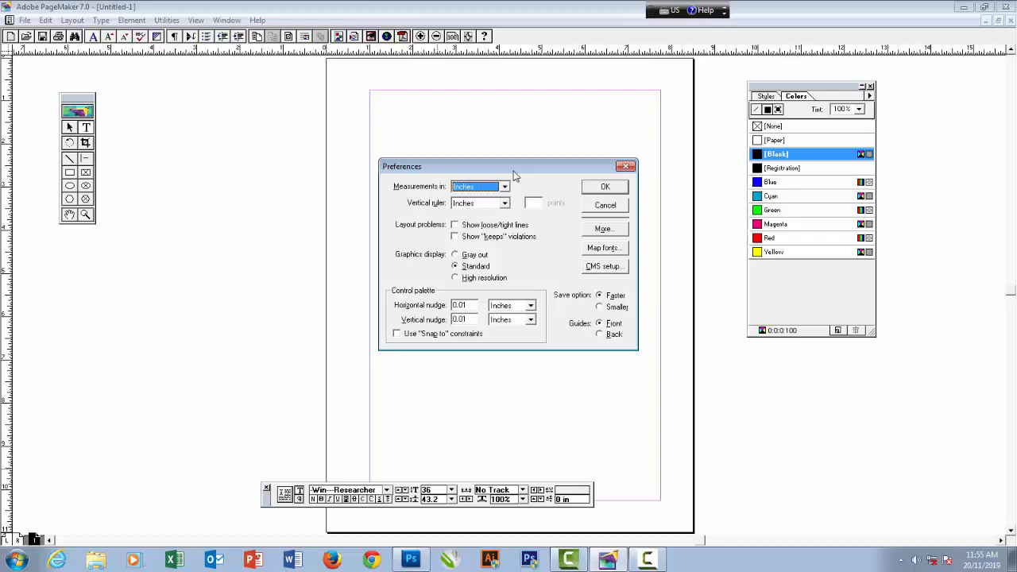
# - Move the Preferences dialog, review its More options, then close both dialogs unchanged
pyautogui.moveTo(513, 167); pyautogui.dragTo(489, 166)
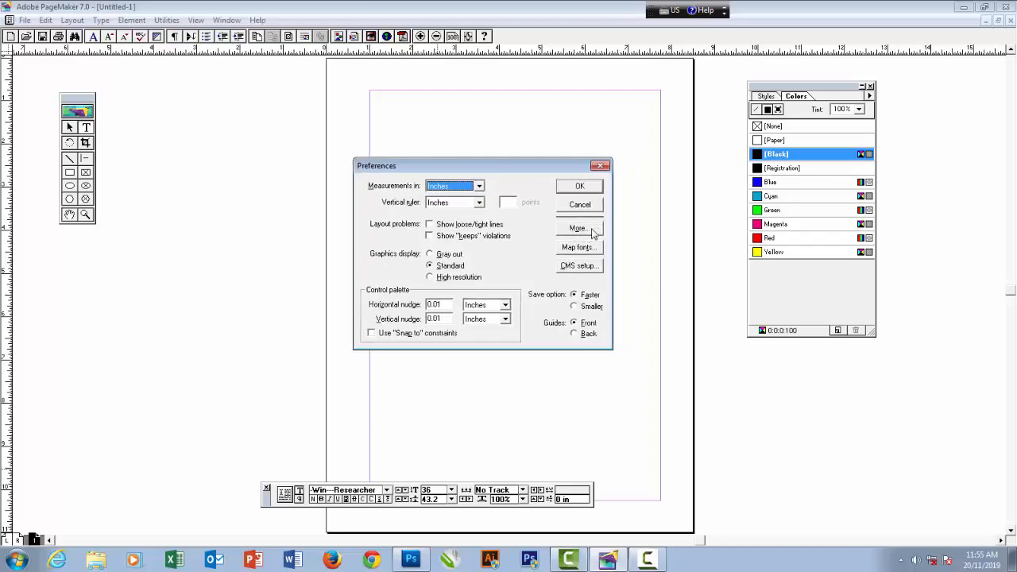
pyautogui.moveTo(590, 233)
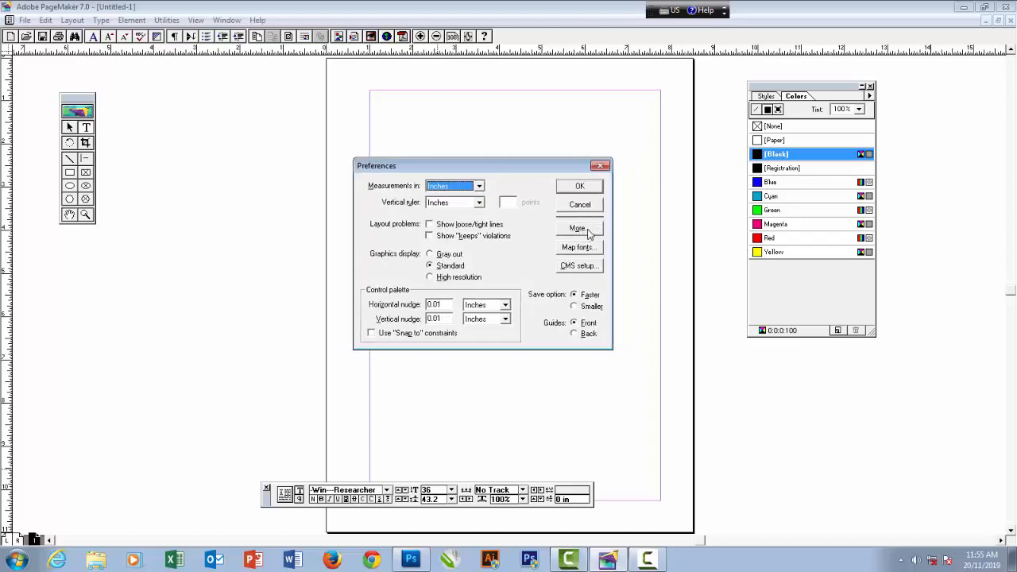
pyautogui.click(578, 228)
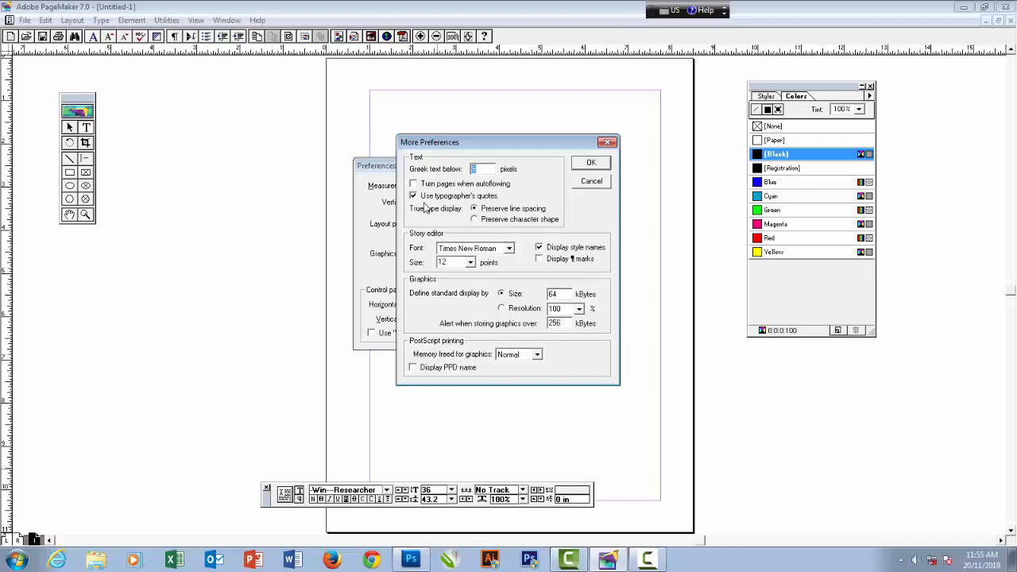
pyautogui.click(414, 196)
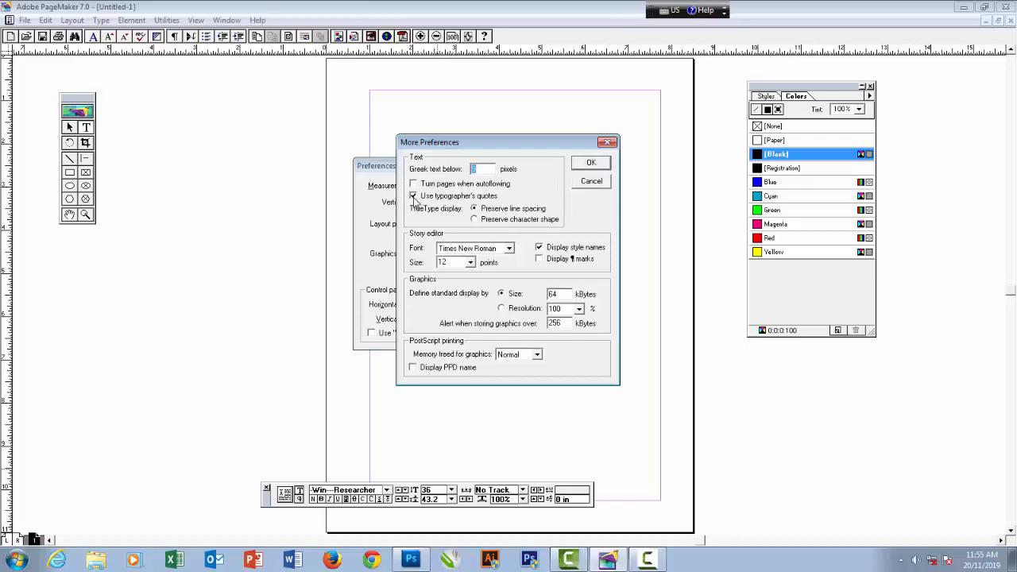
pyautogui.click(592, 162)
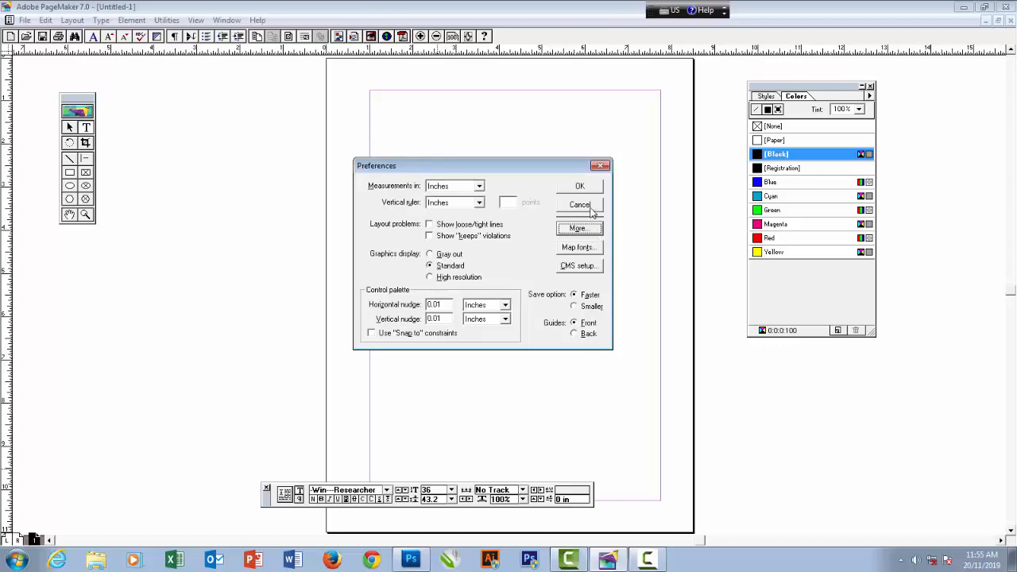
pyautogui.click(580, 205)
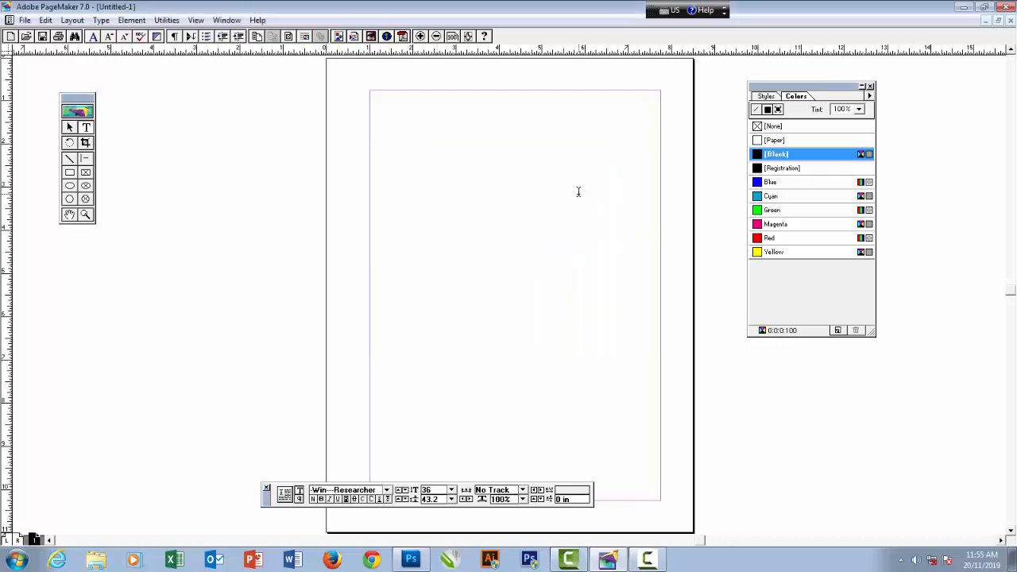
# - Type '3' and the Myanmar sentence 'တွေသိထားဖလိုသည်' in 36 pt Win-Researcher
pyautogui.write('3le')
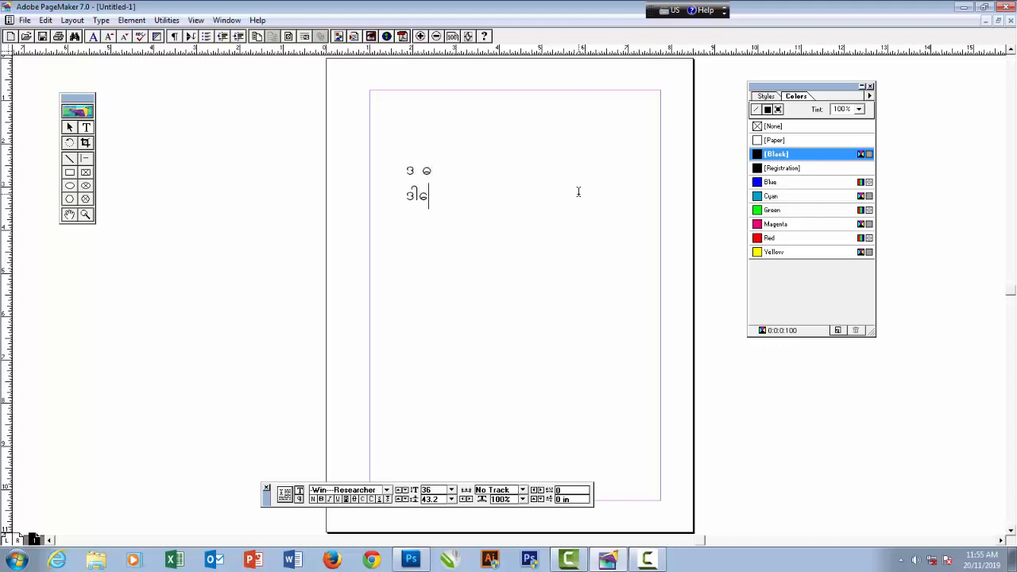
pyautogui.write('တွေသိထားဖို')
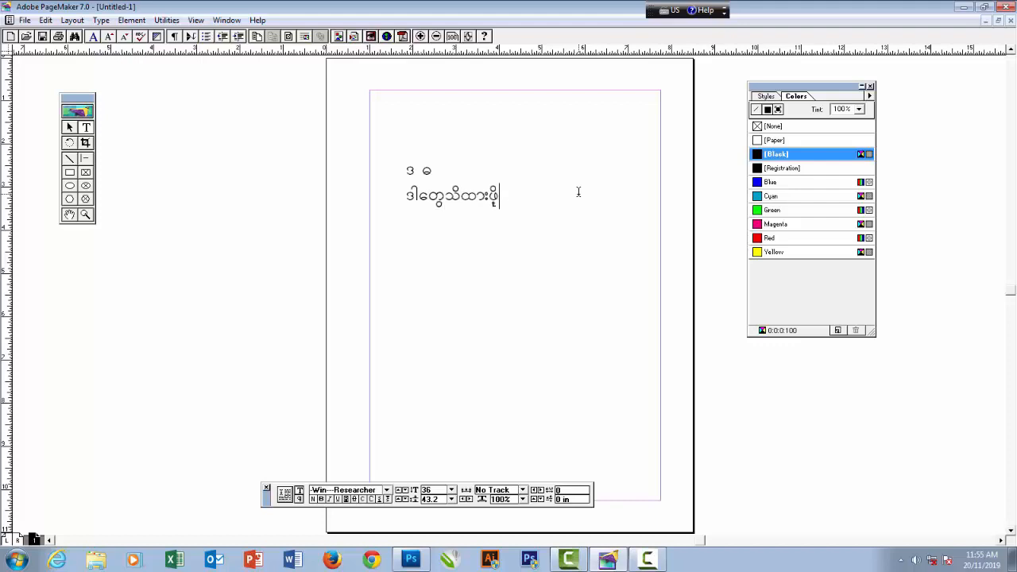
pyautogui.write('လိုသည်')
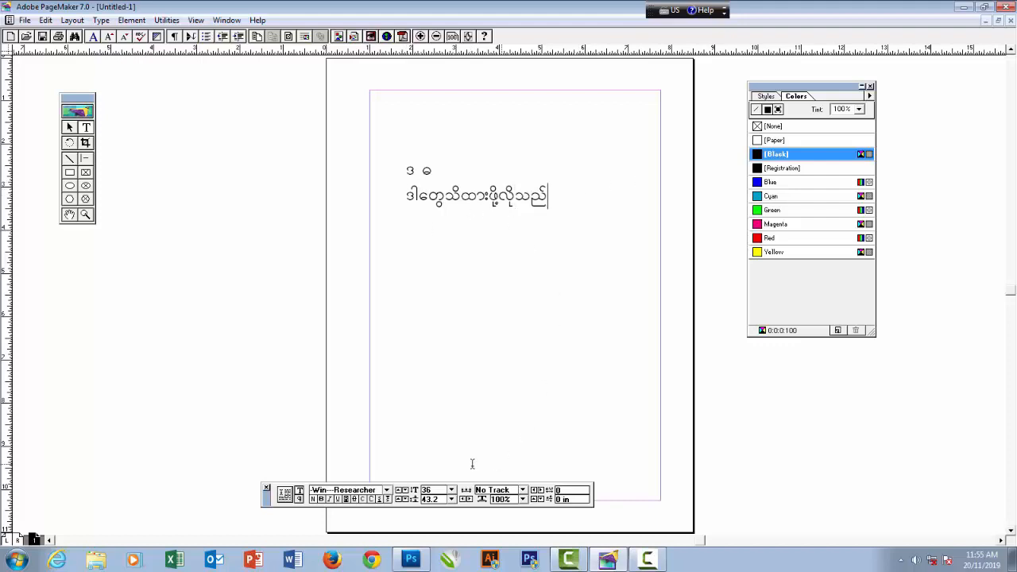
pyautogui.moveTo(424, 460)
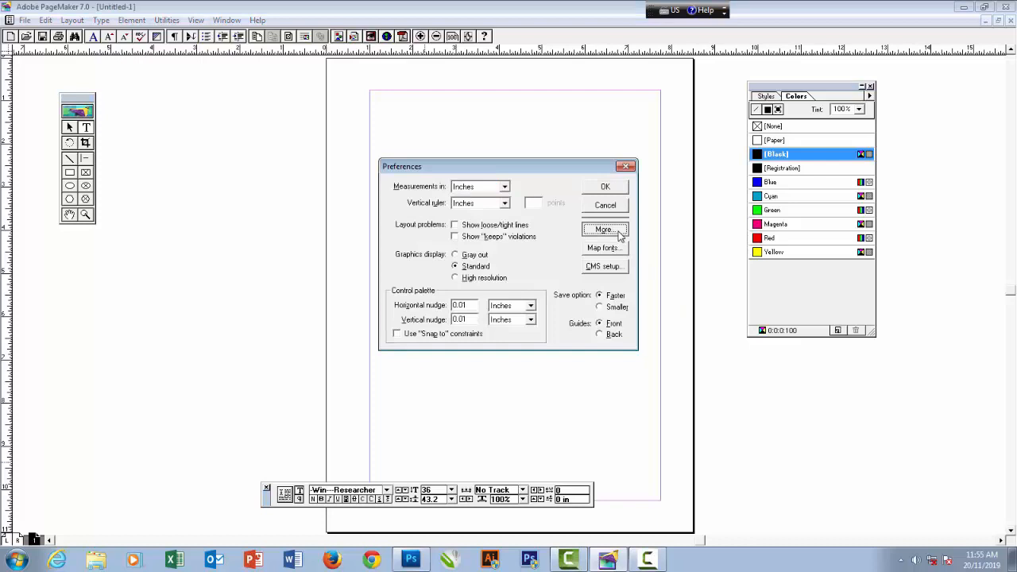
pyautogui.click(604, 230)
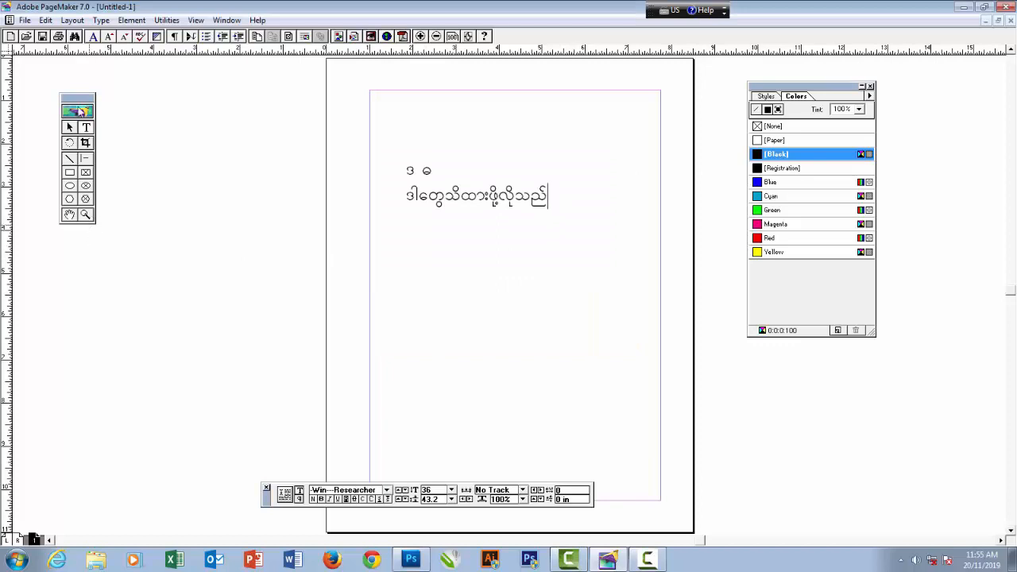
# - Choose Hide Colors from the Window menu
pyautogui.click(227, 20)
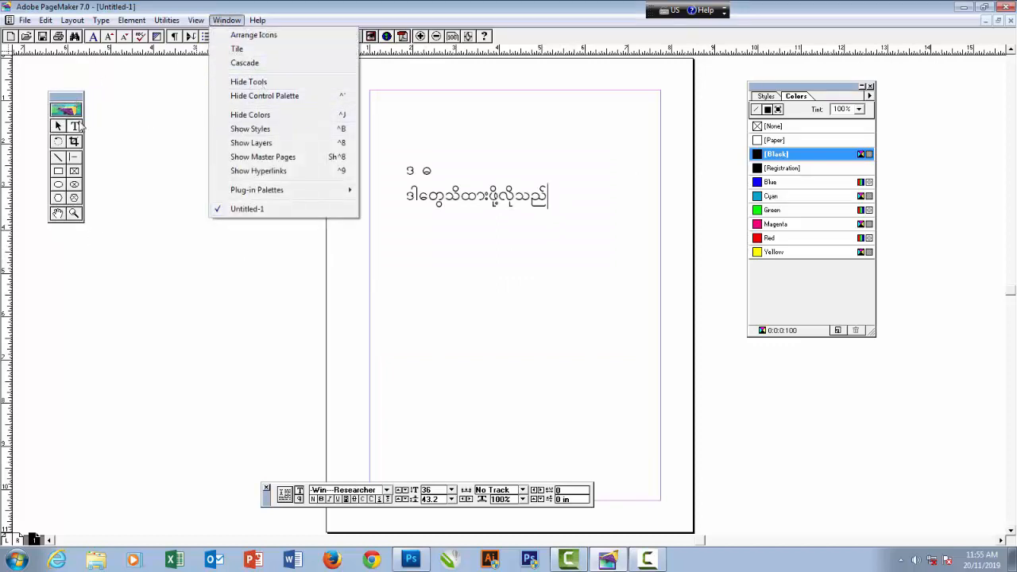
pyautogui.moveTo(265, 95)
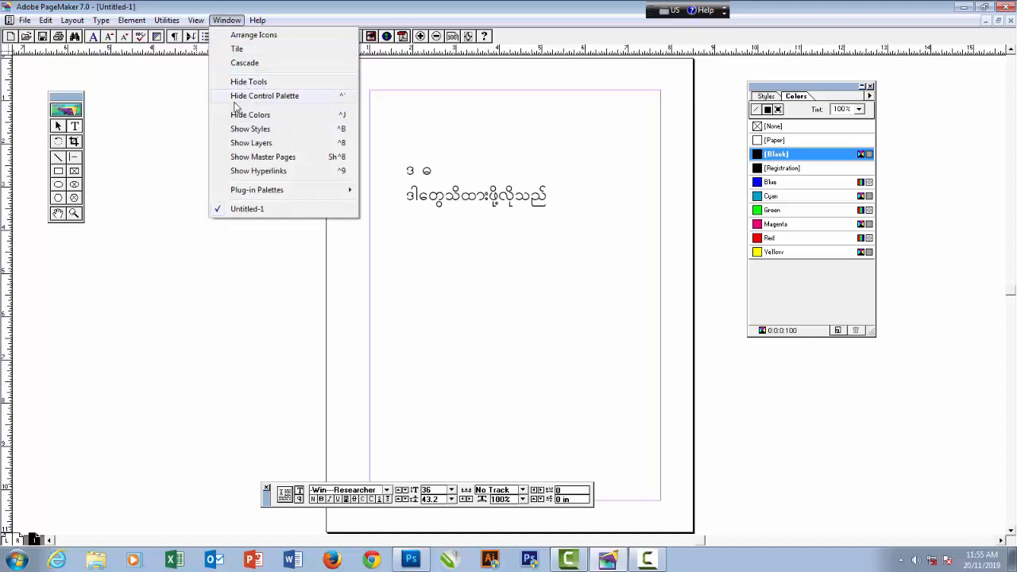
pyautogui.moveTo(251, 114)
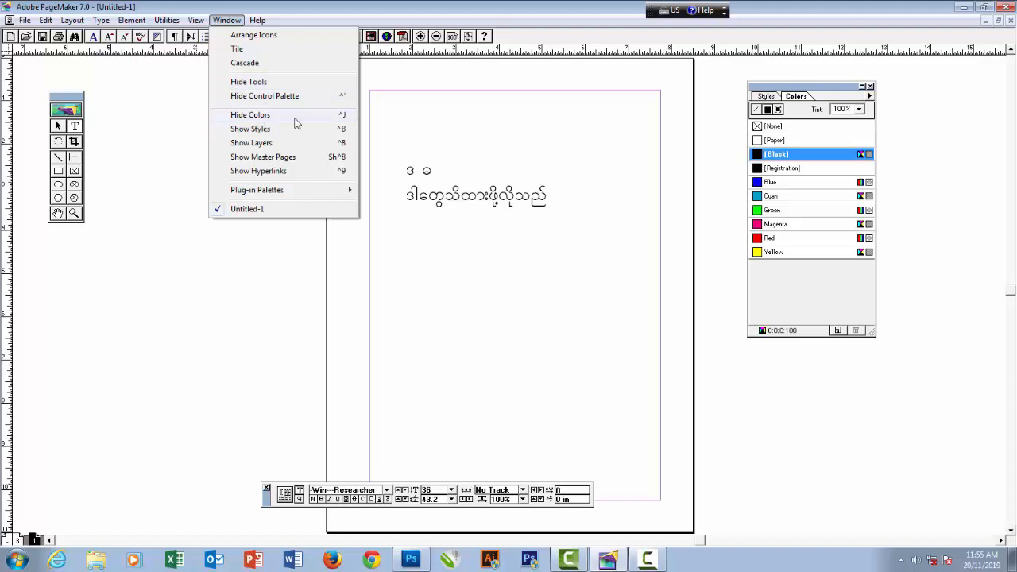
pyautogui.click(250, 114)
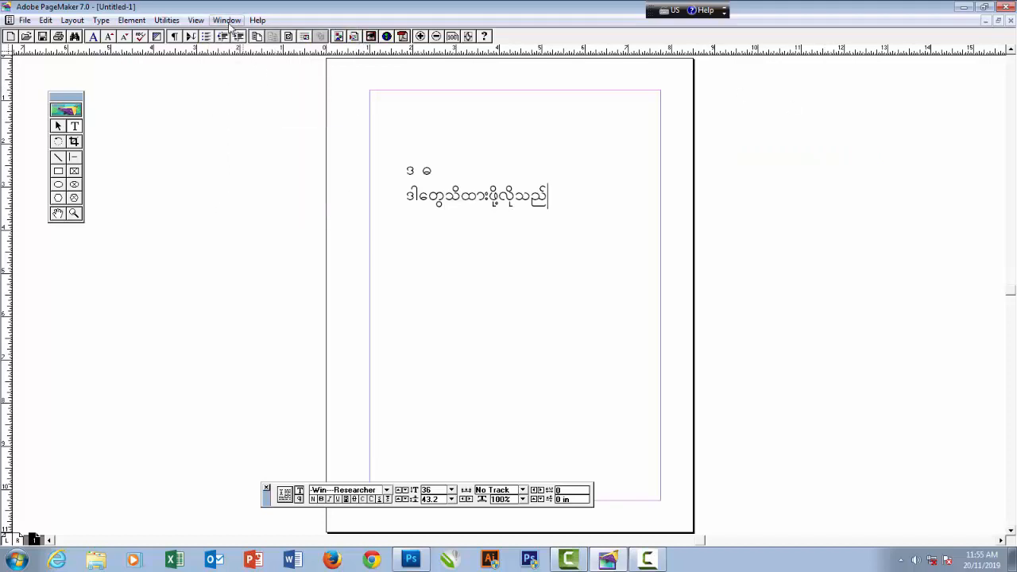